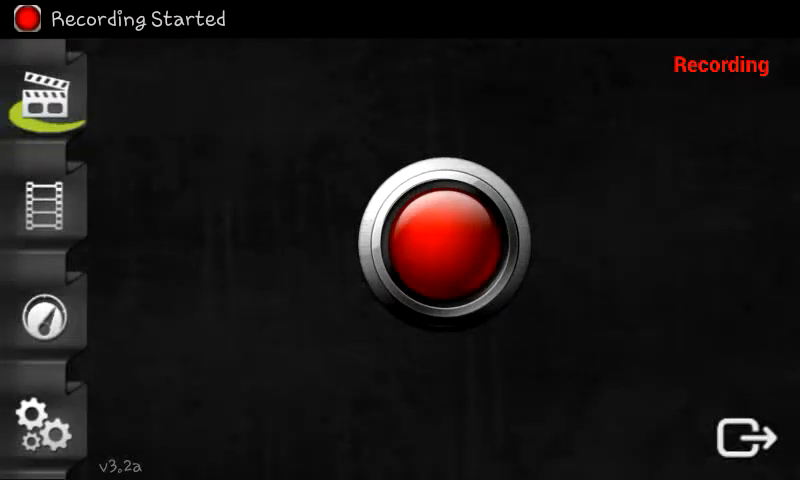
# Step: Start a screen recording and return to the home screen
pyautogui.click(744, 438)
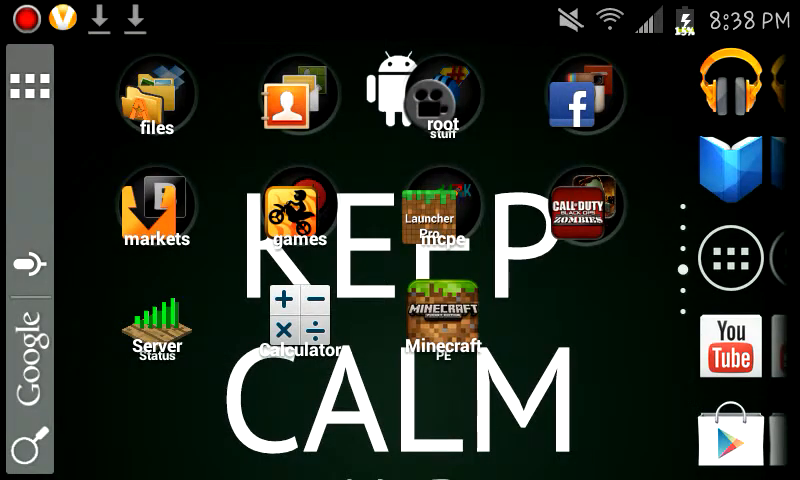
# Step: Pull down the notification shade showing the completed Huge_Mansion.rar download
pyautogui.click(156, 96)
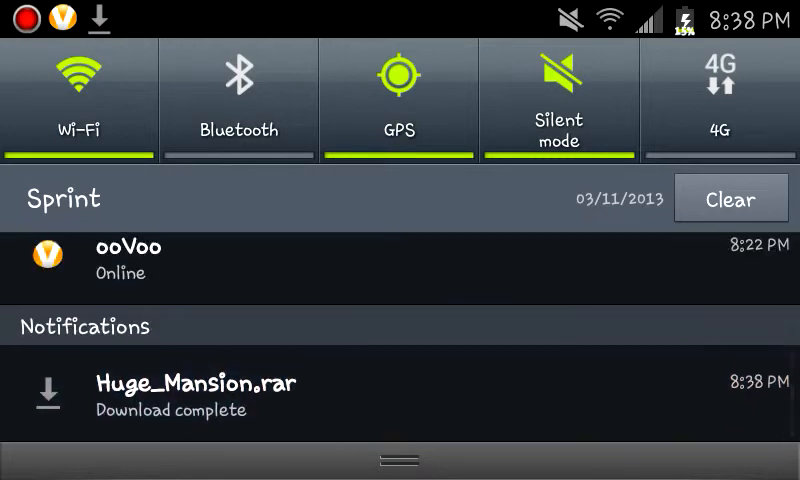
# Step: Extract Huge_Mansion.rar into SpeedSoftware/Extracted and browse to the extracted Mansion folder
pyautogui.click(200, 396)
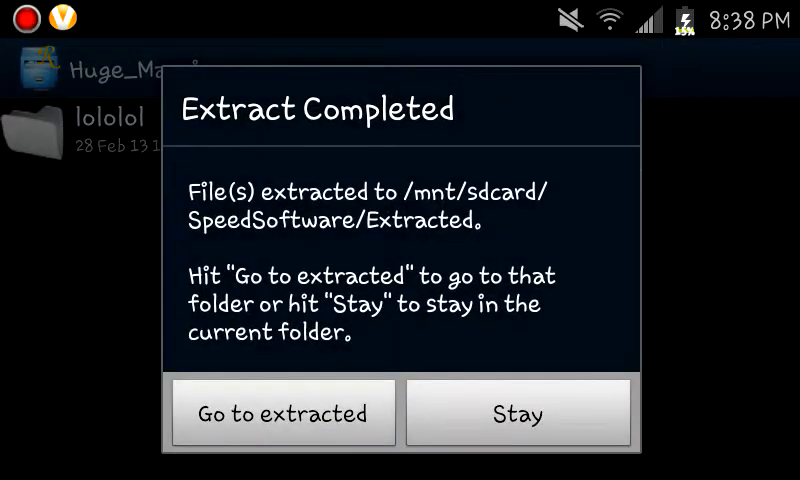
pyautogui.click(284, 412)
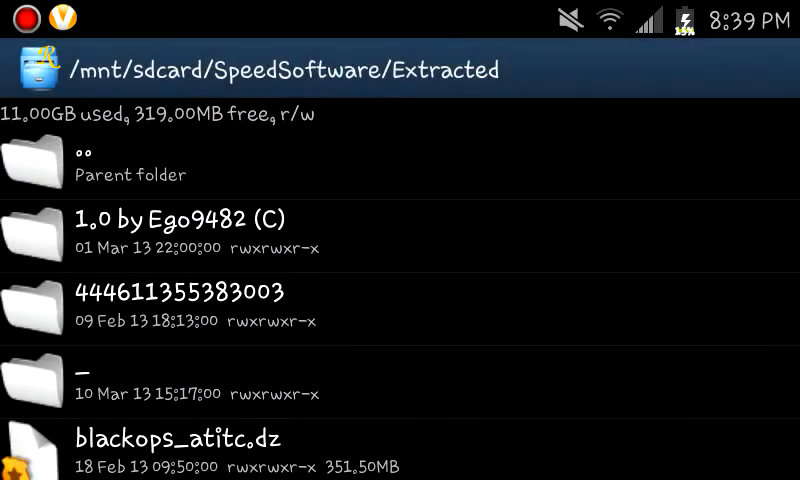
pyautogui.scroll(-3)
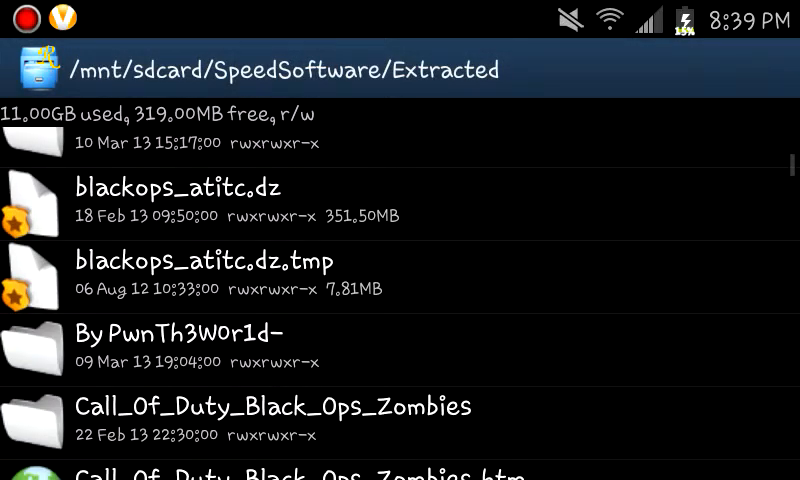
pyautogui.scroll(-3)
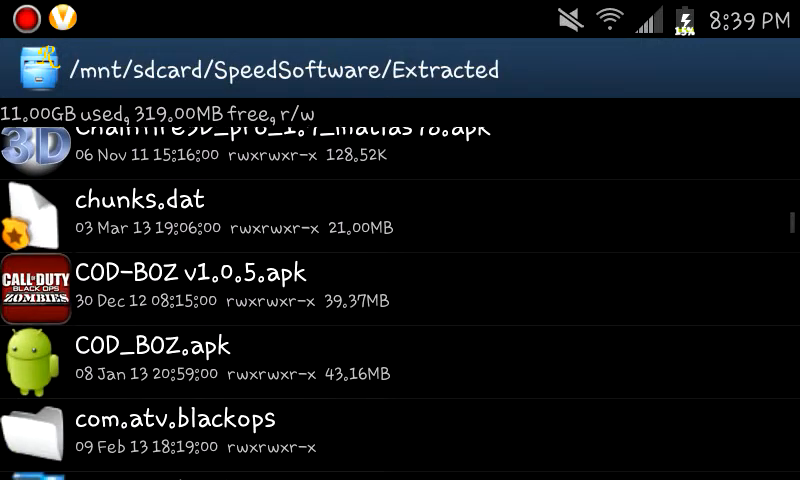
pyautogui.scroll(-3)
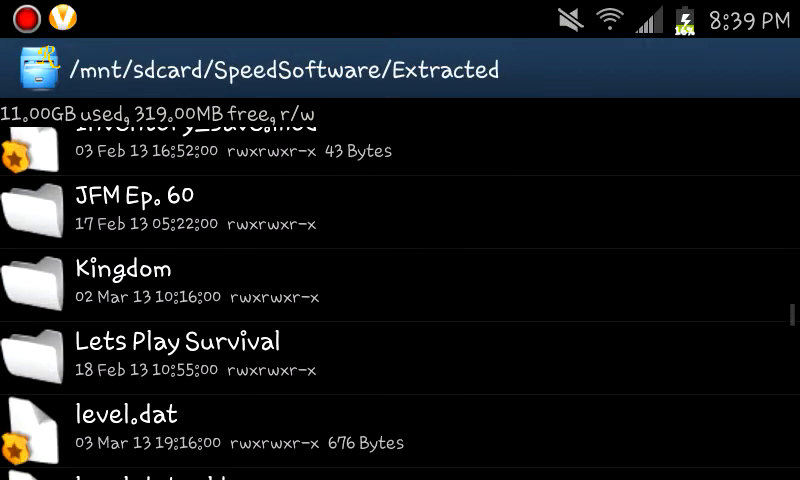
pyautogui.scroll(-3)
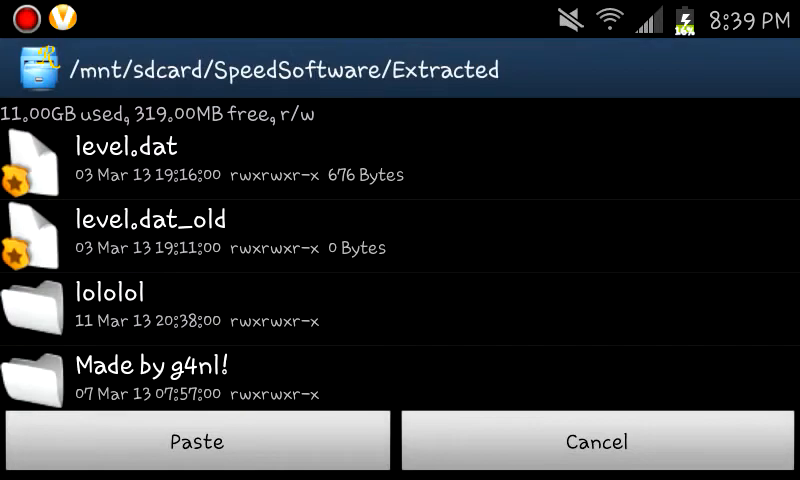
# Step: Copy the extracted Mansion world folder so a paste is pending
pyautogui.scroll(-3)
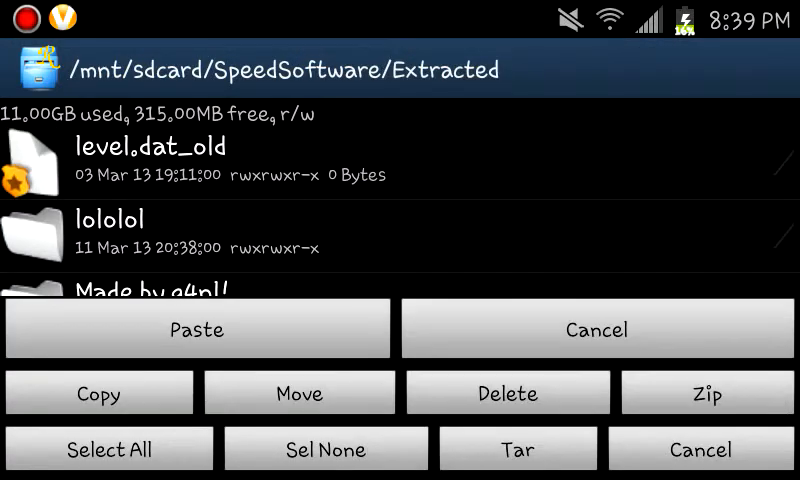
pyautogui.click(200, 330)
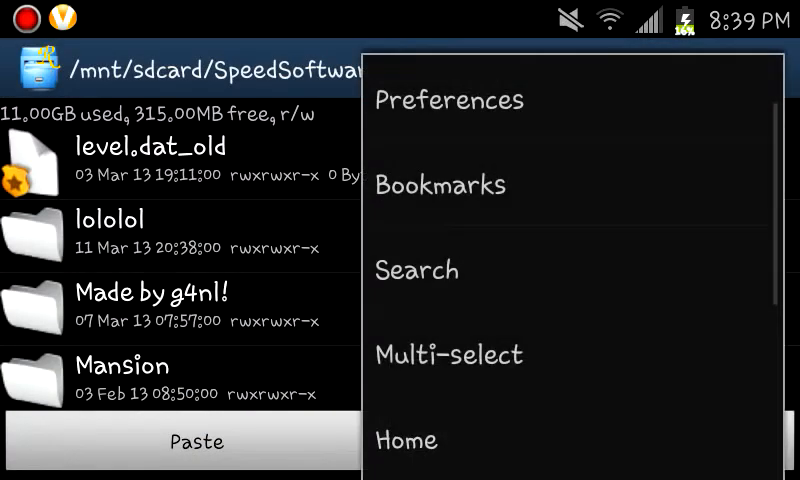
# Step: Navigate from the file system root to sdcard/games/com.mojang/minecraftWorlds with the paste pending
pyautogui.click(408, 440)
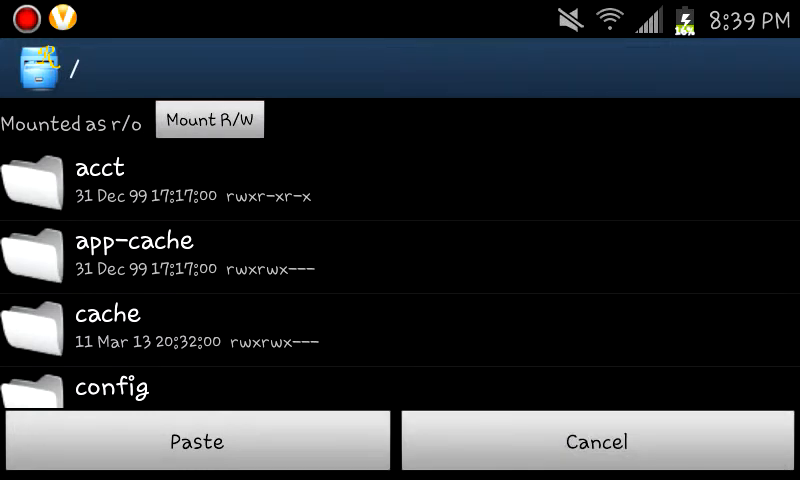
pyautogui.scroll(-3)
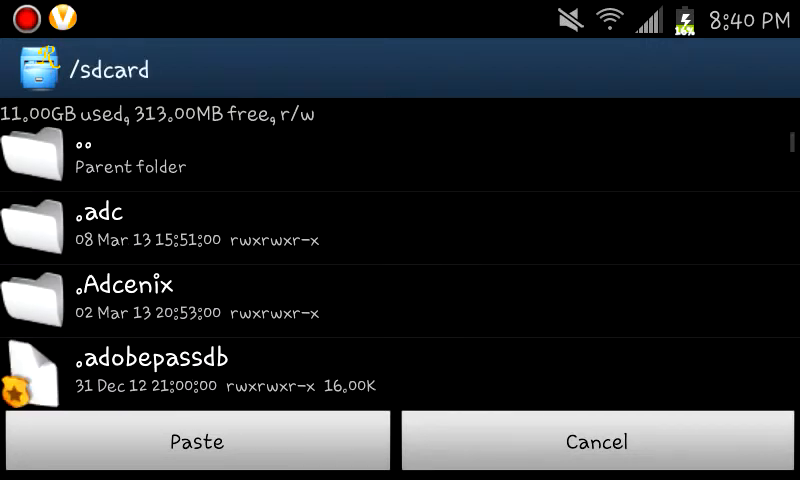
pyautogui.scroll(-3)
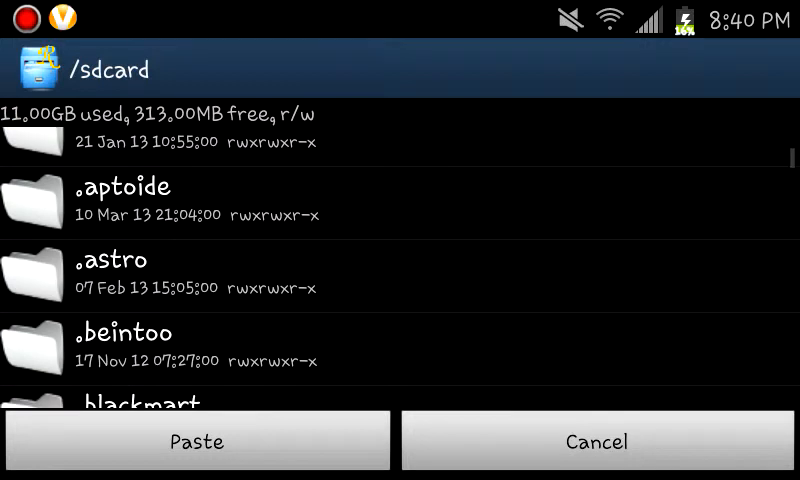
pyautogui.scroll(-3)
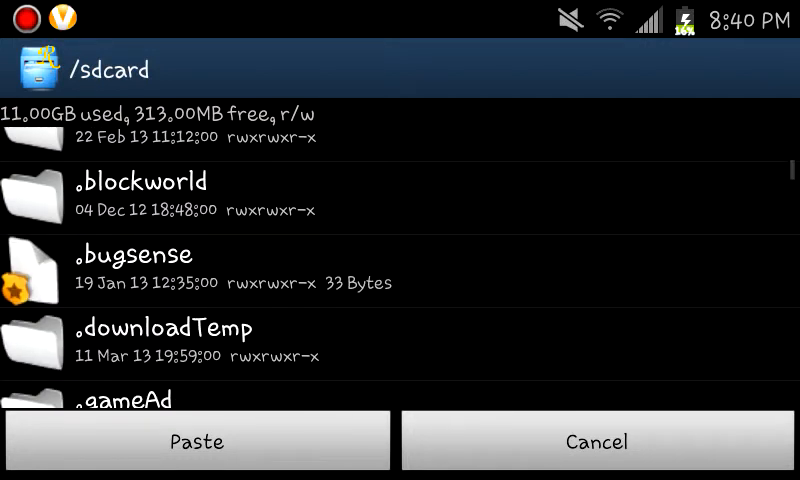
pyautogui.scroll(-3)
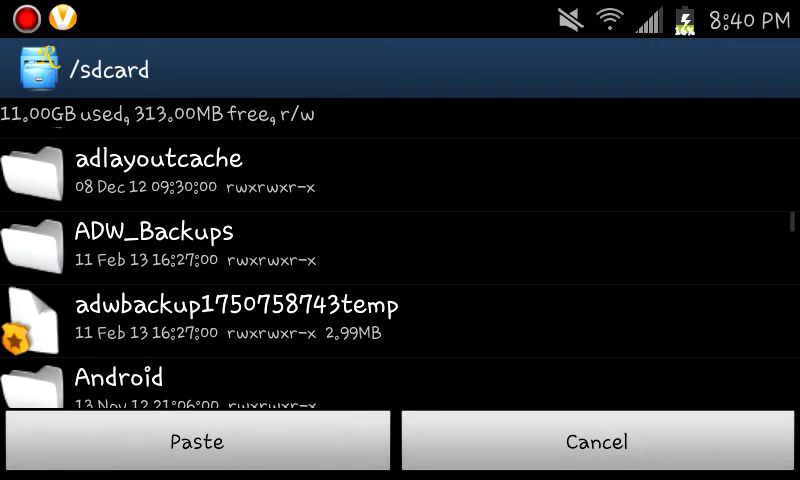
pyautogui.scroll(-3)
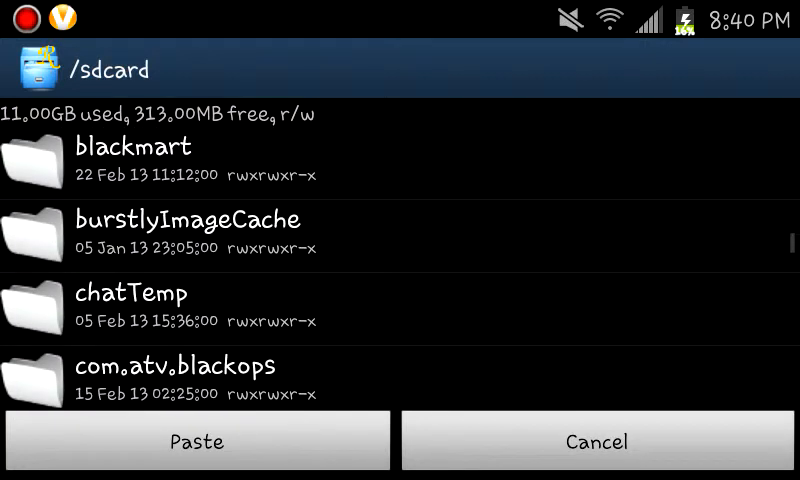
pyautogui.scroll(-3)
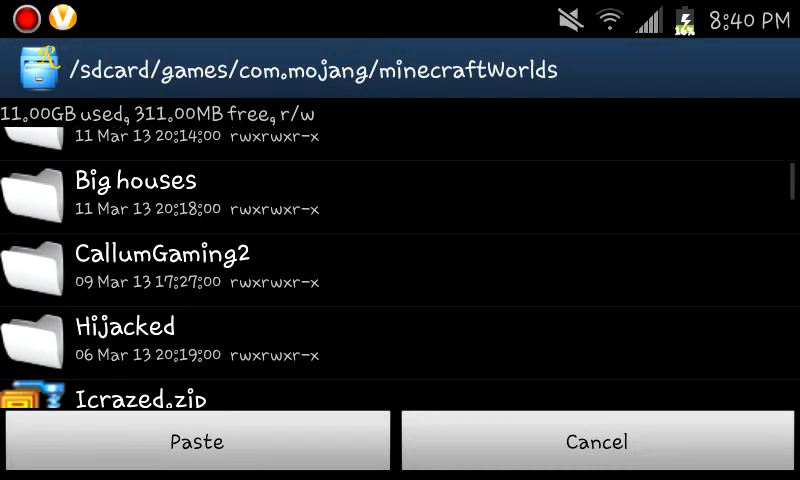
pyautogui.scroll(-3)
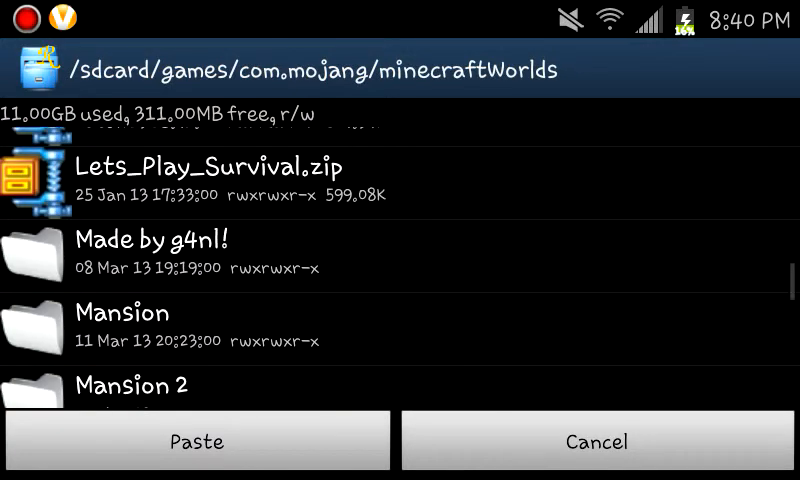
pyautogui.scroll(3)
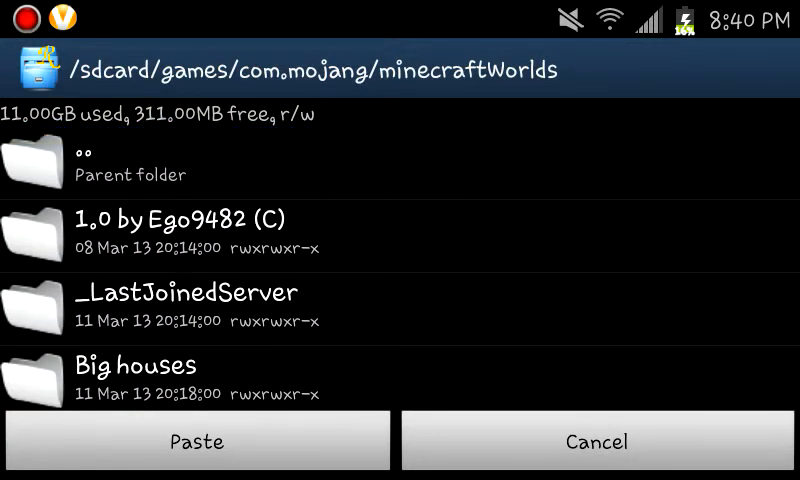
pyautogui.click(200, 442)
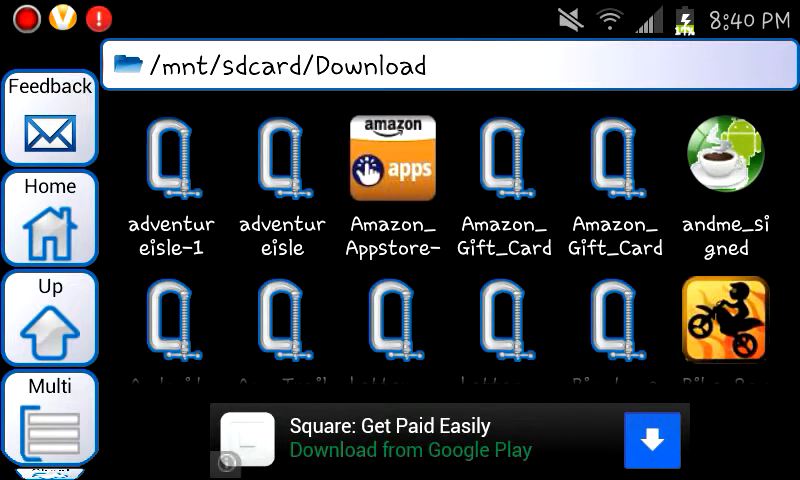
pyautogui.scroll(-3)
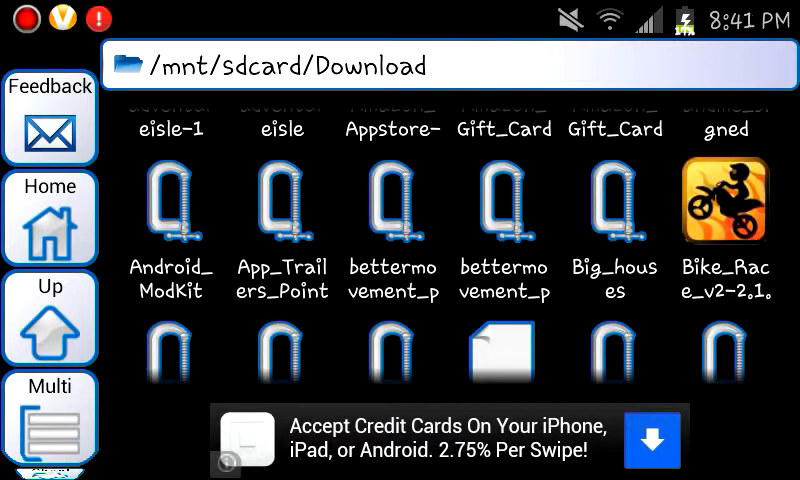
pyautogui.scroll(-3)
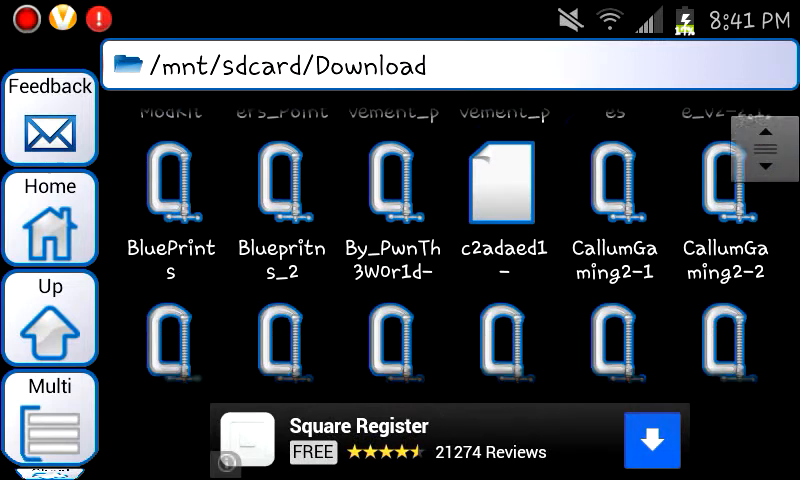
pyautogui.scroll(-3)
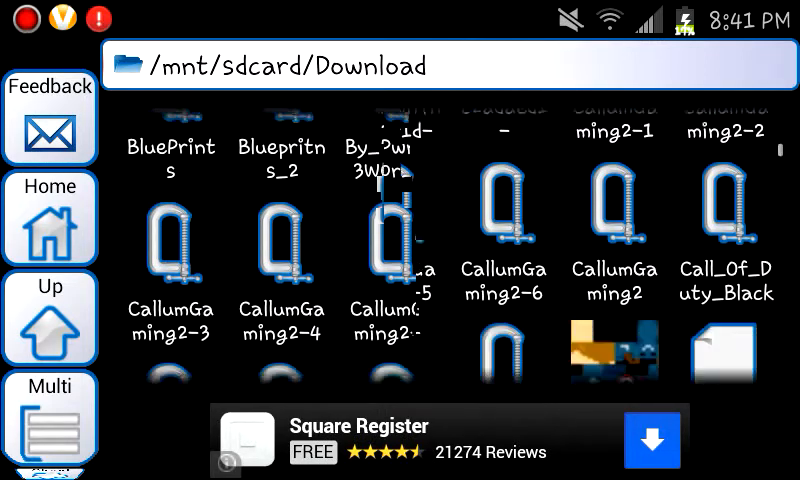
pyautogui.scroll(-3)
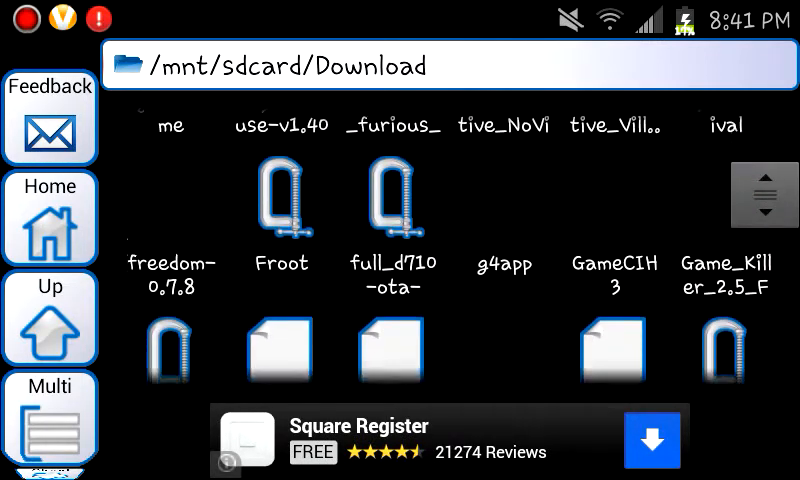
pyautogui.scroll(-3)
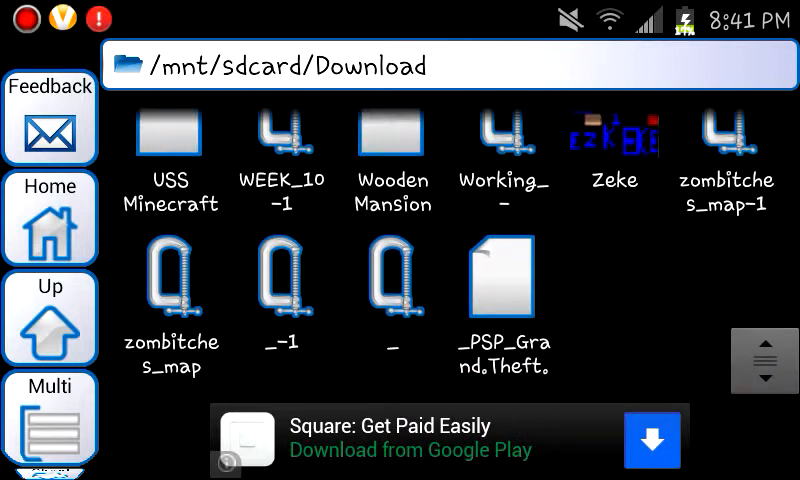
pyautogui.scroll(-3)
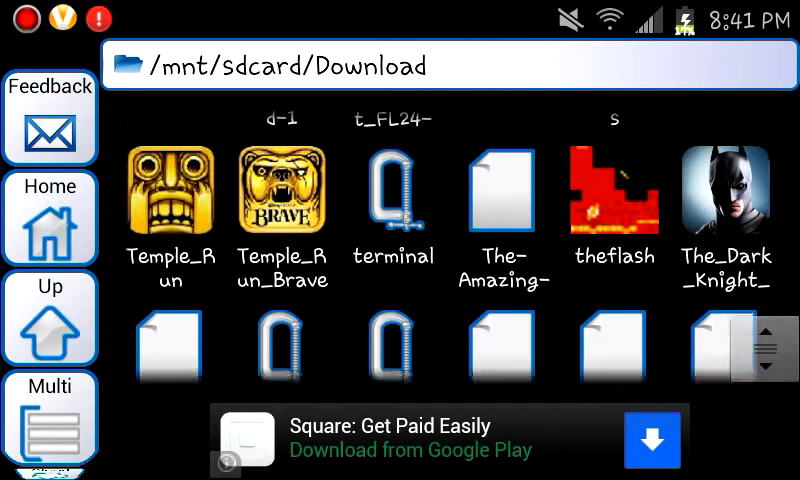
pyautogui.scroll(-3)
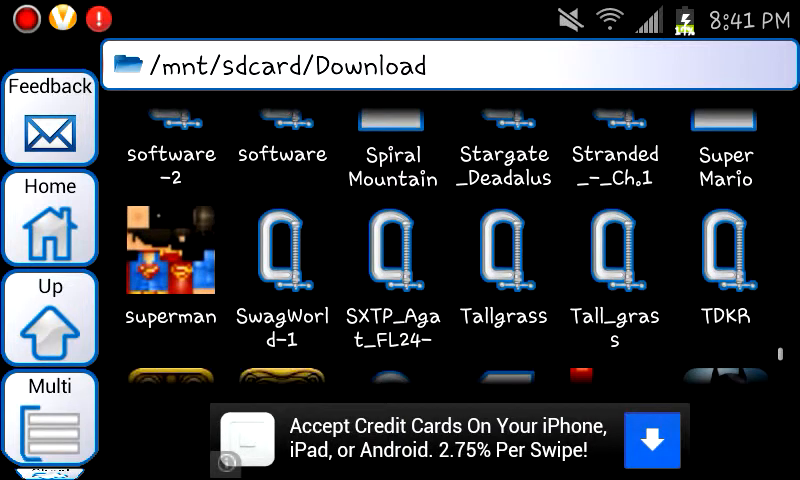
pyautogui.scroll(-3)
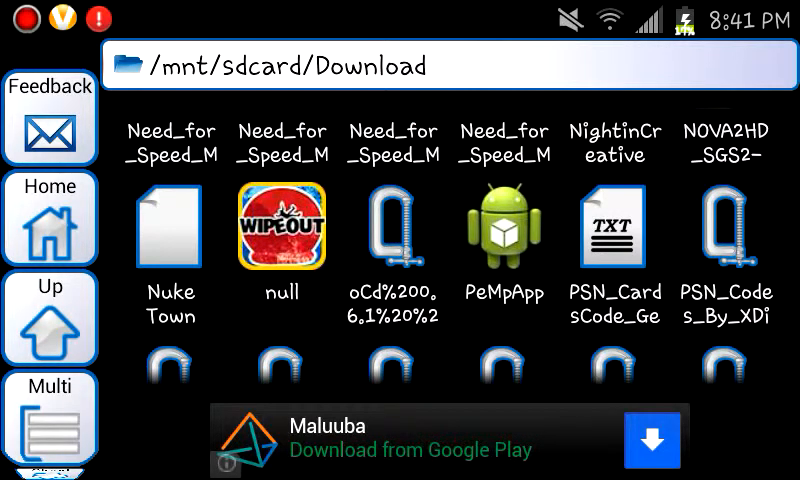
pyautogui.scroll(-3)
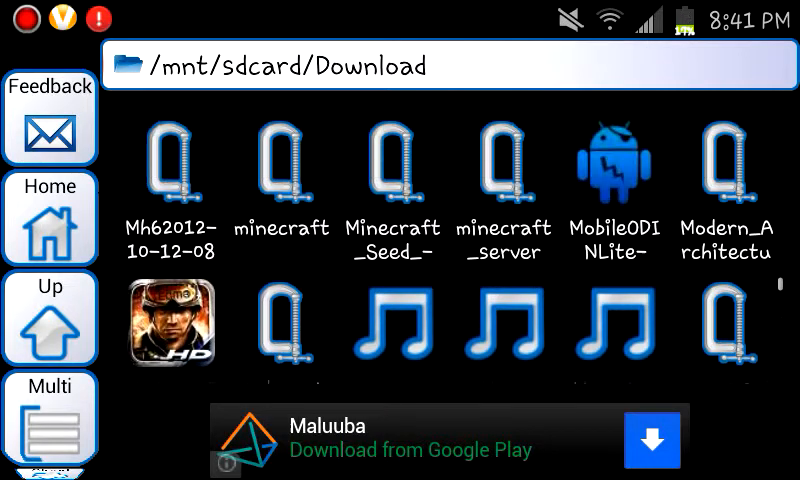
pyautogui.scroll(-3)
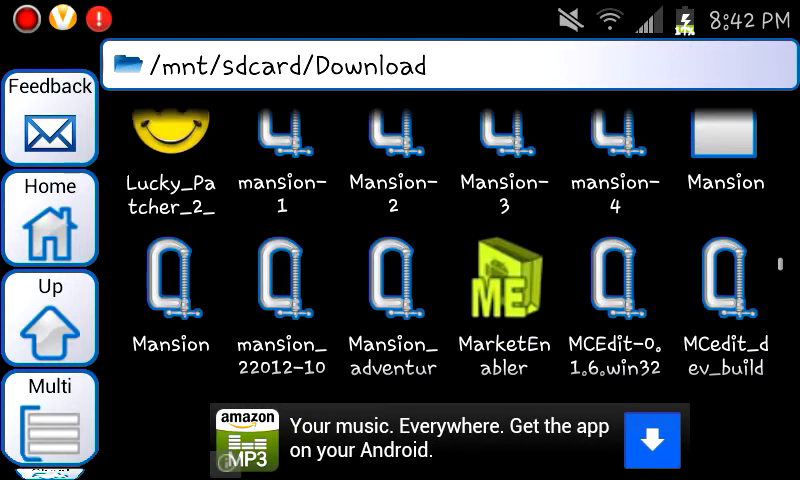
pyautogui.scroll(-3)
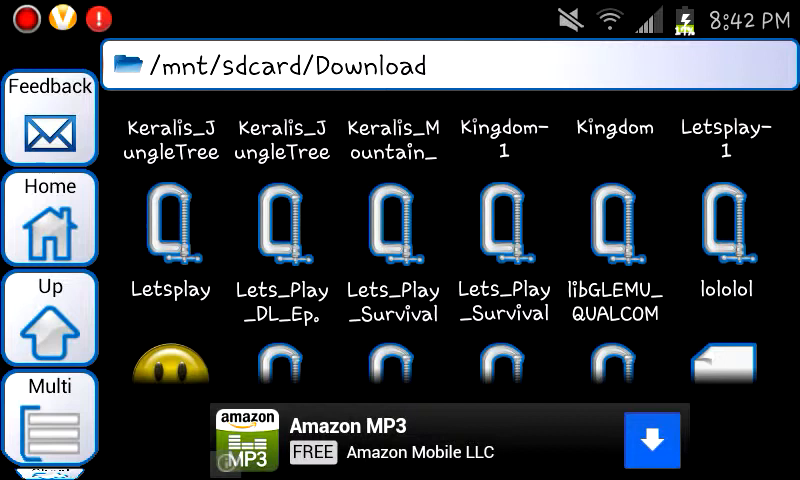
# Step: Go up from Download to the /mnt/sdcard root in Astro File Manager
pyautogui.click(732, 300)
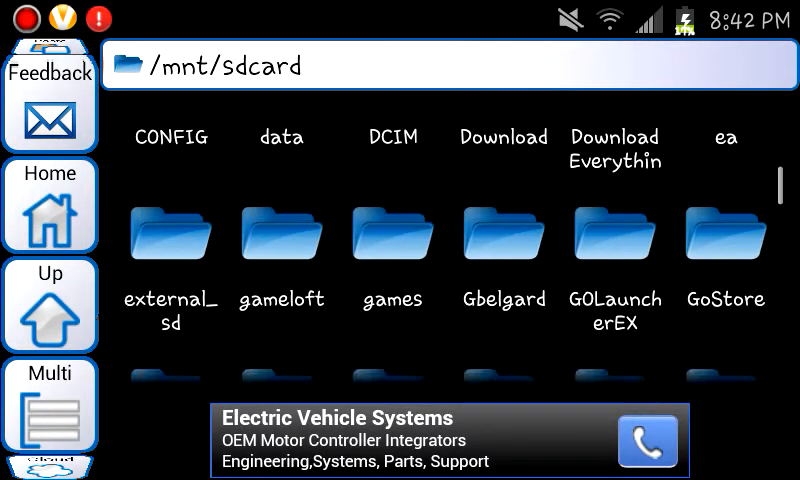
pyautogui.scroll(-3)
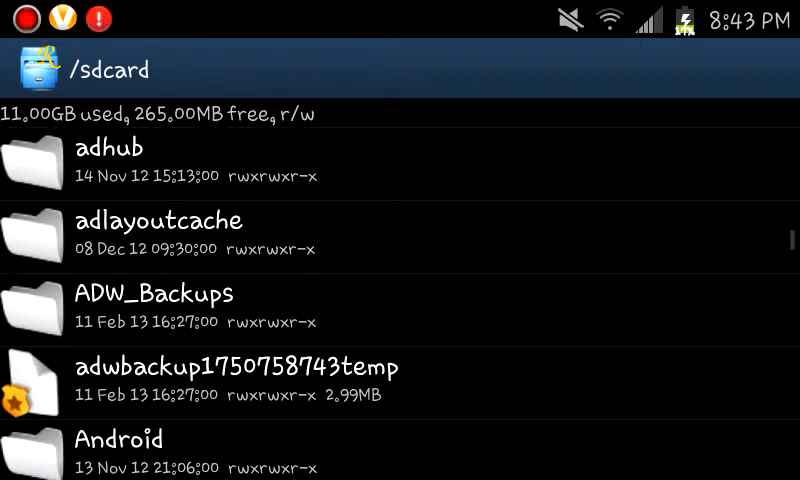
# Step: Browse games/com.mojang/minecraftWorlds and view the contents of lololol.rar
pyautogui.scroll(-3)
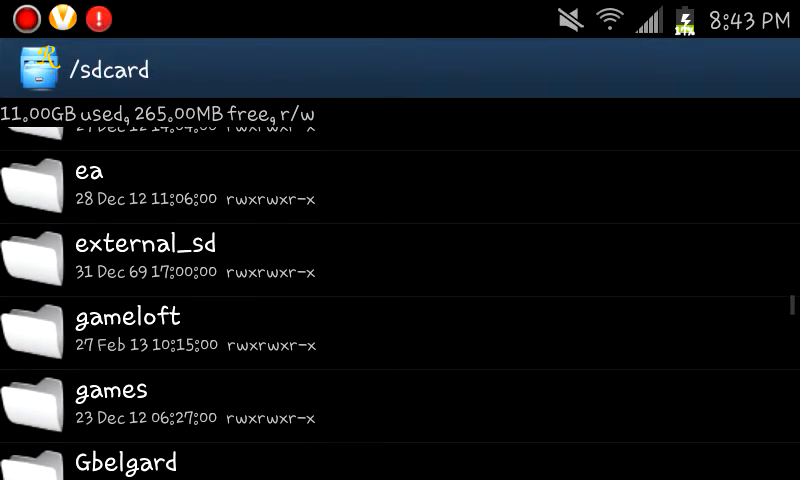
pyautogui.click(120, 390)
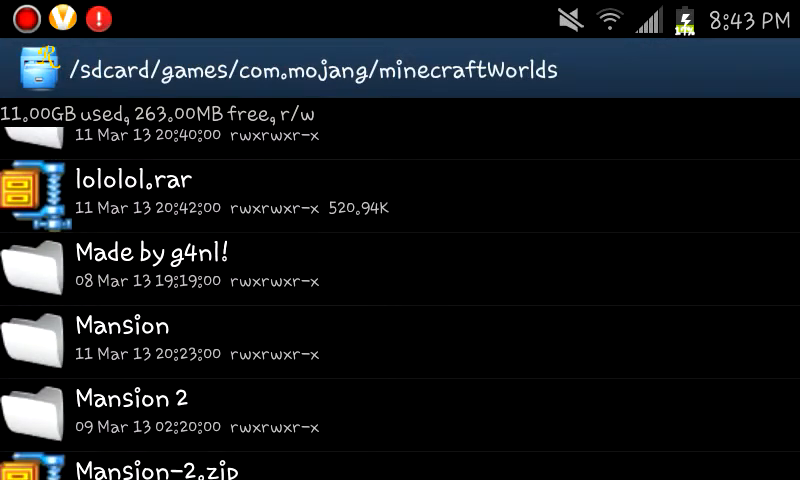
pyautogui.scroll(-3)
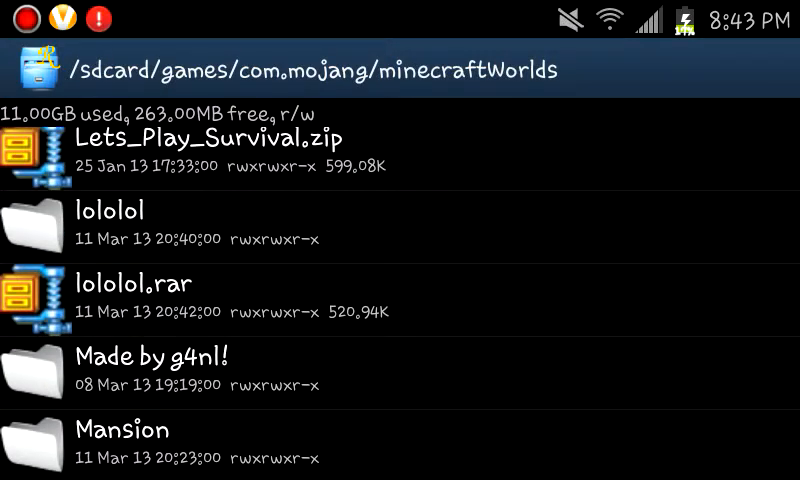
pyautogui.click(130, 284)
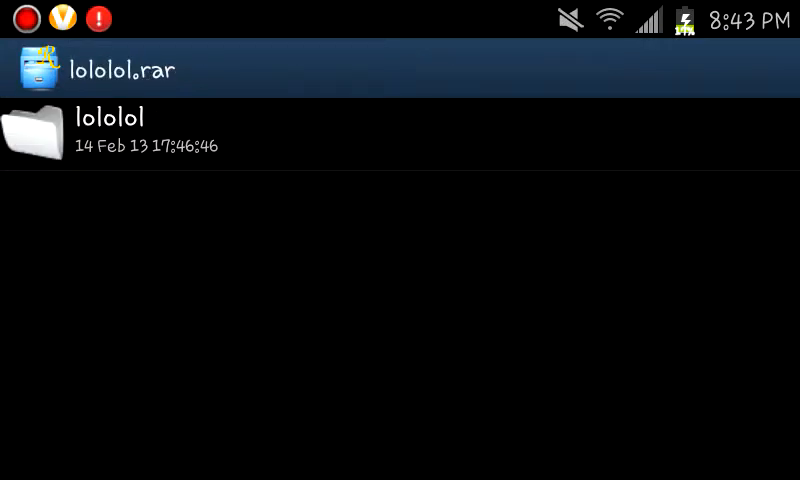
# Step: Extract the lololol folder into SpeedSoftware/Extracted and copy it for pasting
pyautogui.click(110, 130)
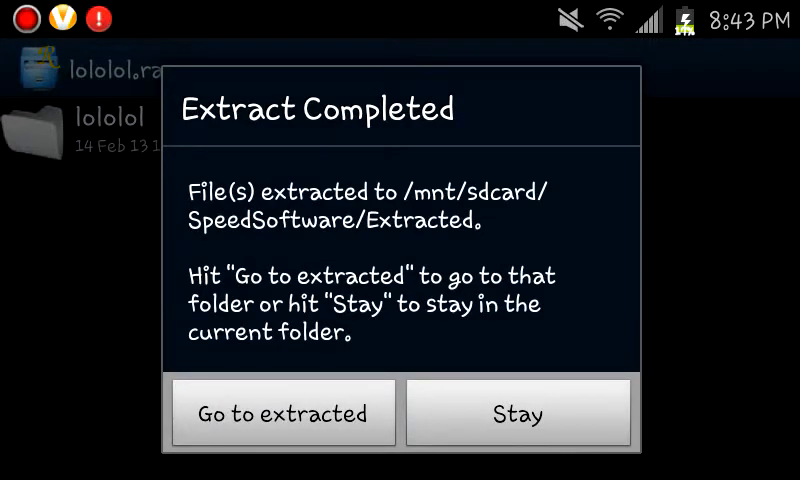
pyautogui.click(284, 412)
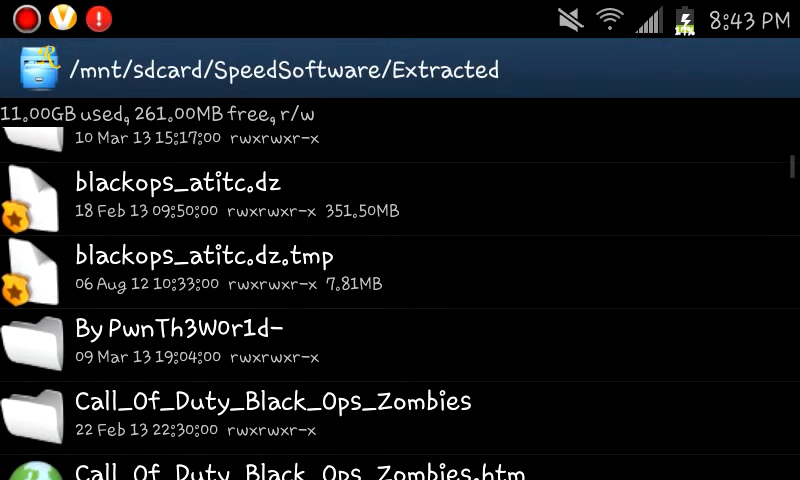
pyautogui.scroll(-3)
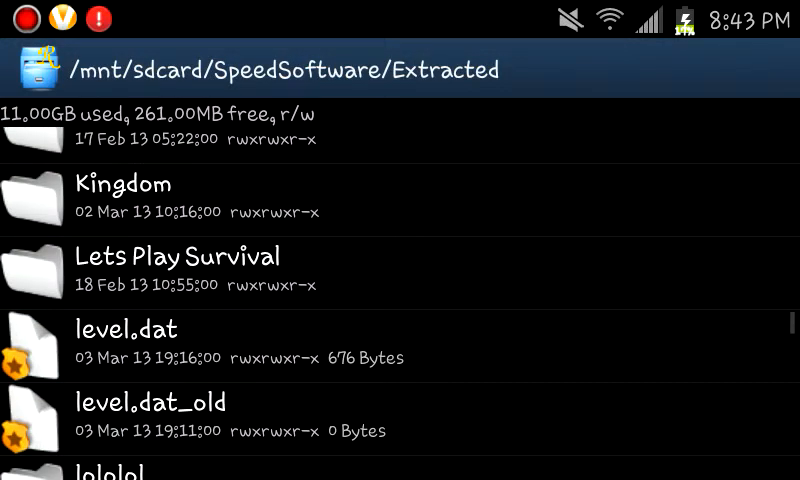
pyautogui.scroll(-3)
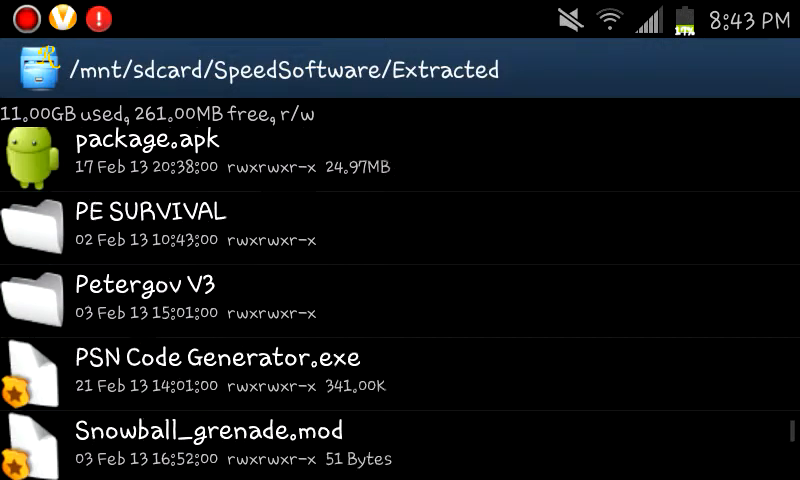
pyautogui.scroll(-3)
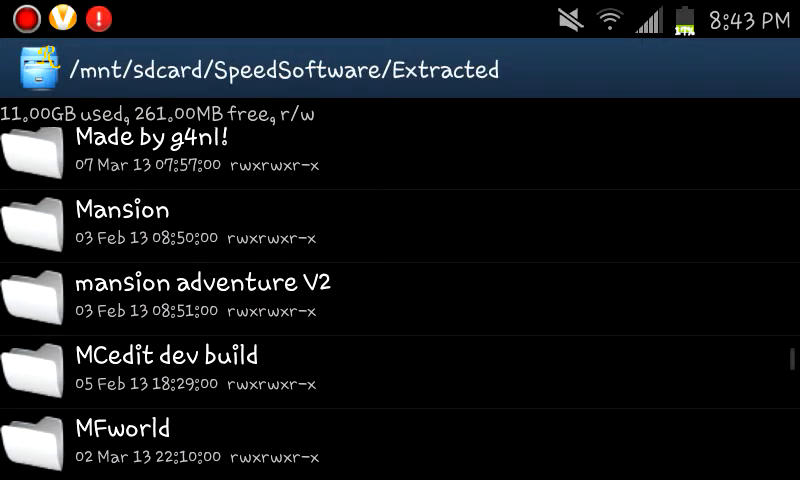
pyautogui.scroll(-3)
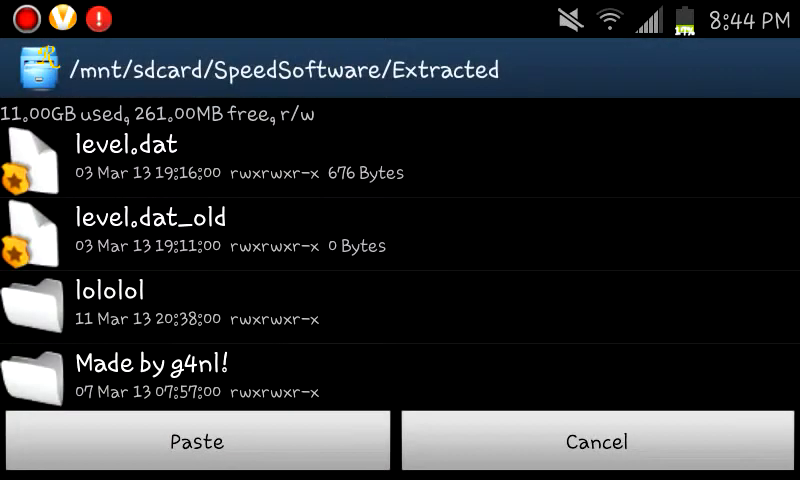
# Step: Paste the lololol world into minecraftWorlds so it appears beside lololol.rar
pyautogui.click(110, 304)
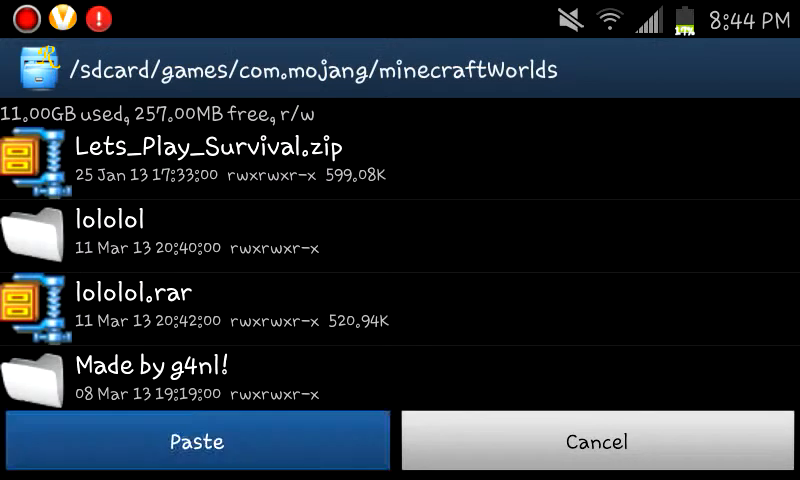
pyautogui.click(196, 440)
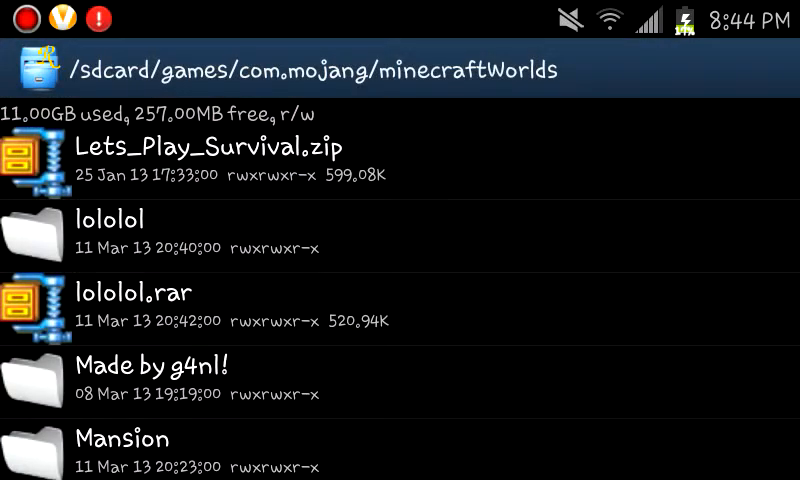
pyautogui.scroll(-3)
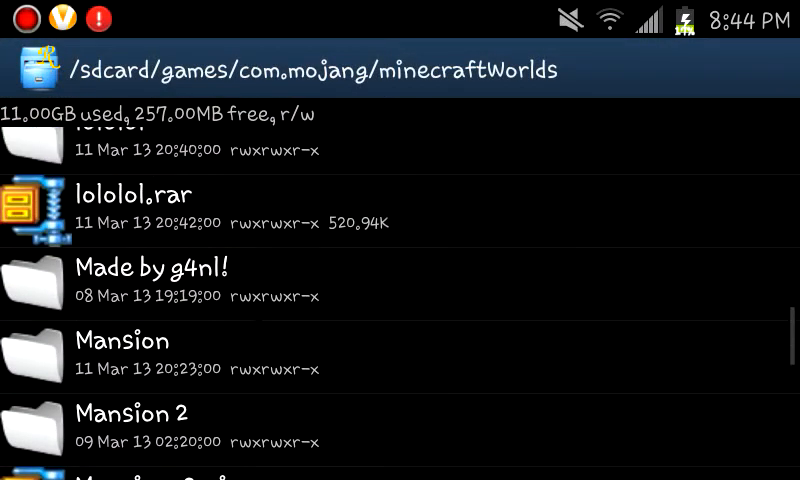